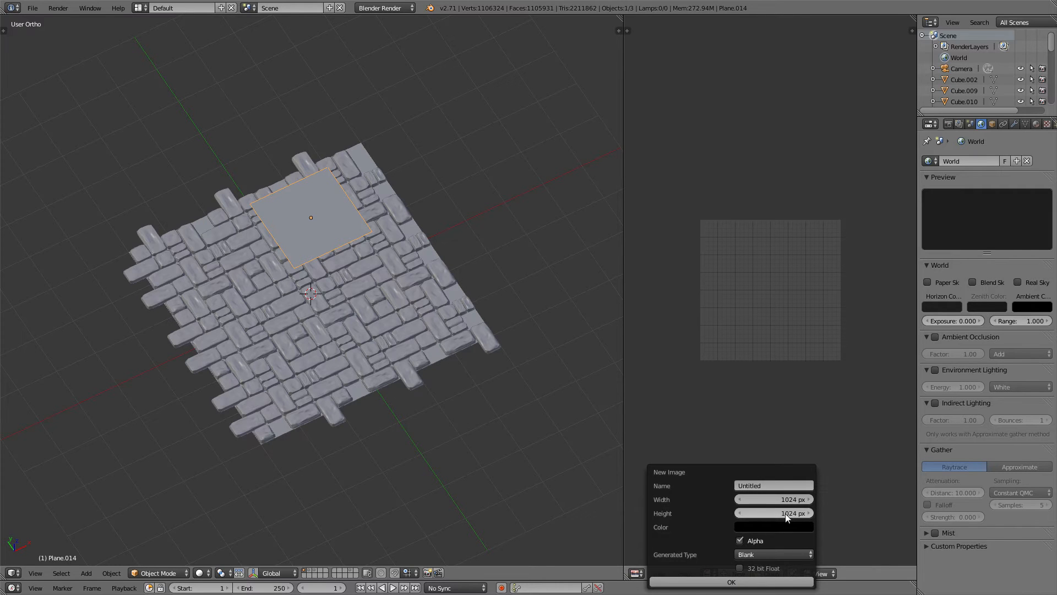
Create a blank 1024×1024 image and assign the Untitled image to the plane's UVs.
{"action": "left_click", "coordinate": [730, 582]}
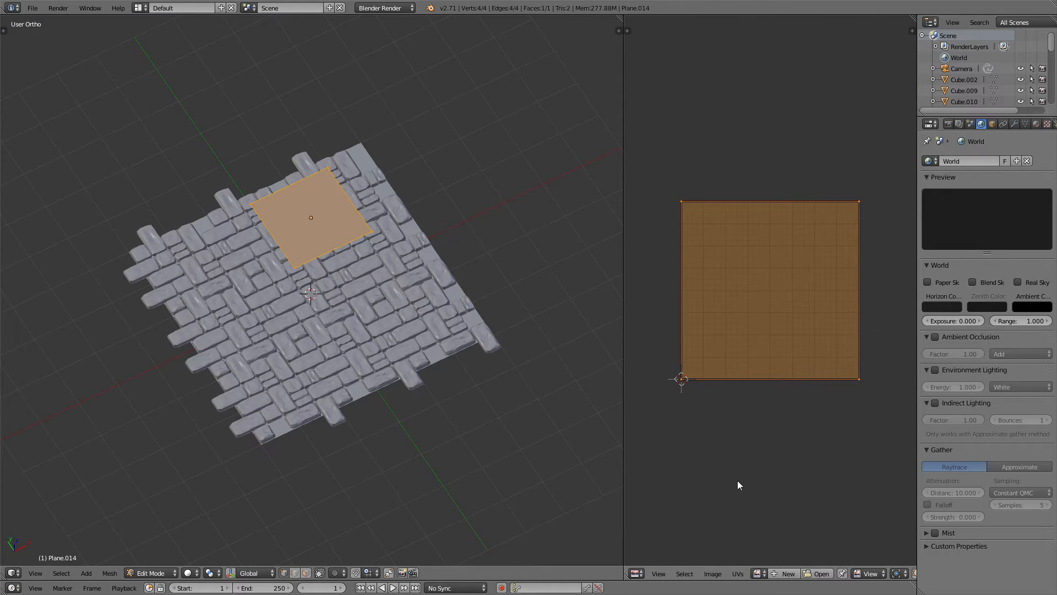
{"action": "left_click", "coordinate": [757, 574]}
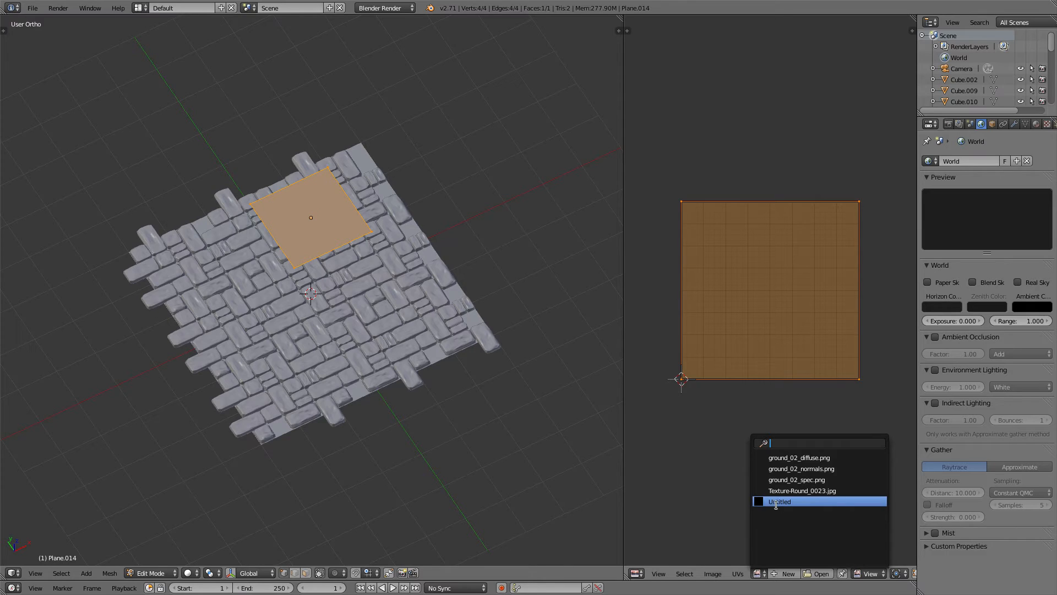
{"action": "left_click", "coordinate": [780, 502]}
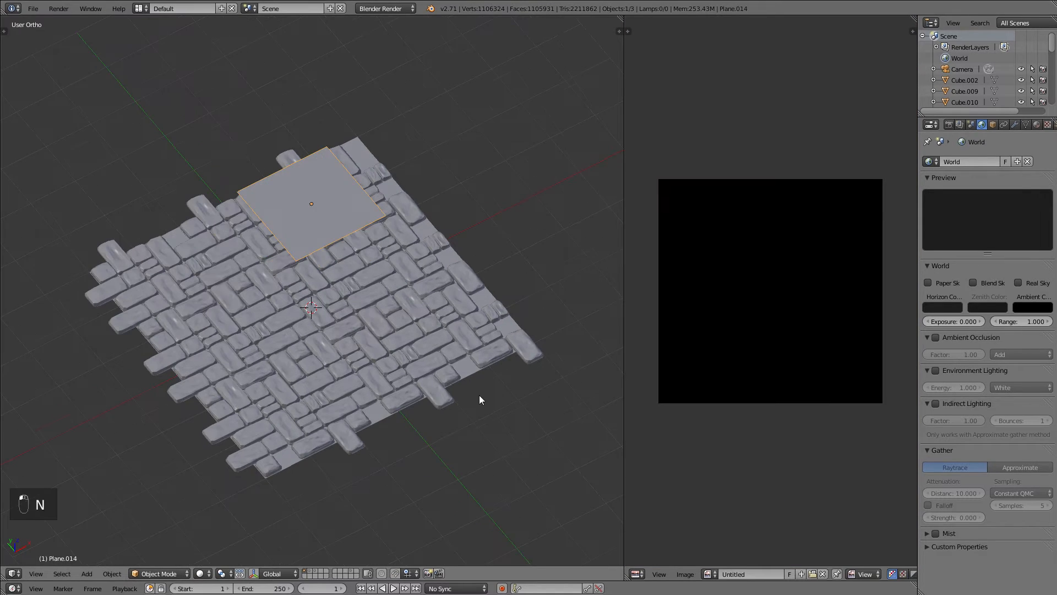
Hide the sculpt, rename the plane 'lowpoly' in the sidebar, then unhide the sculpt.
{"action": "key", "text": "alt+g"}
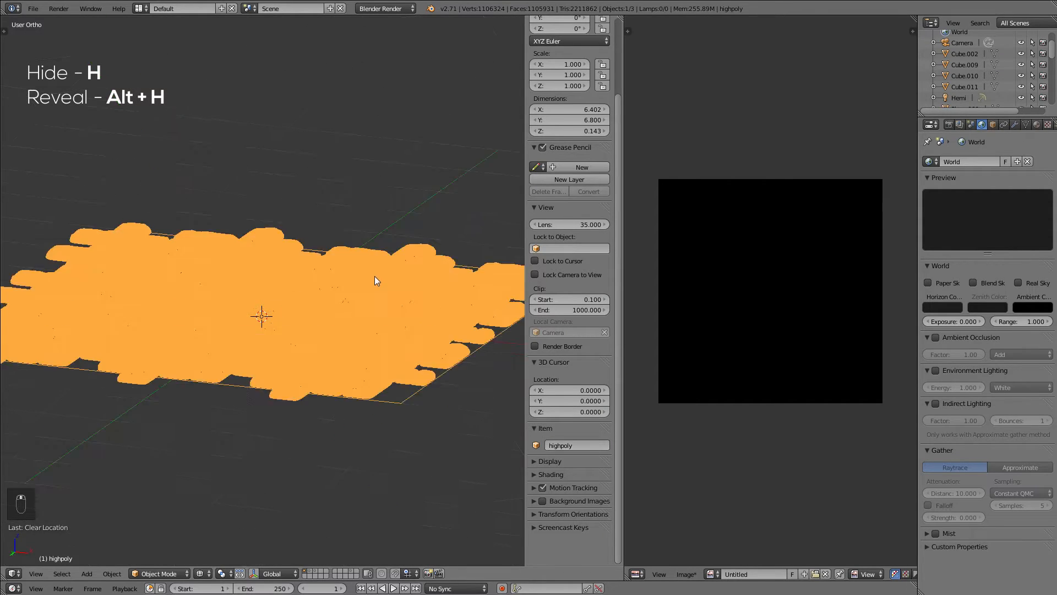
{"action": "key", "text": "h"}
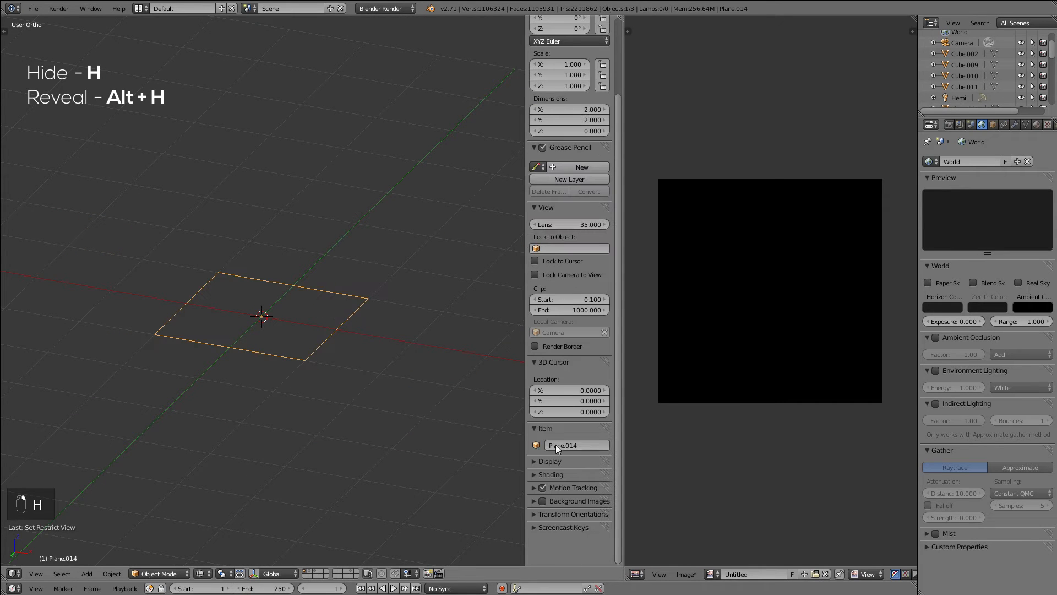
{"action": "type", "text": "lowpoly"}
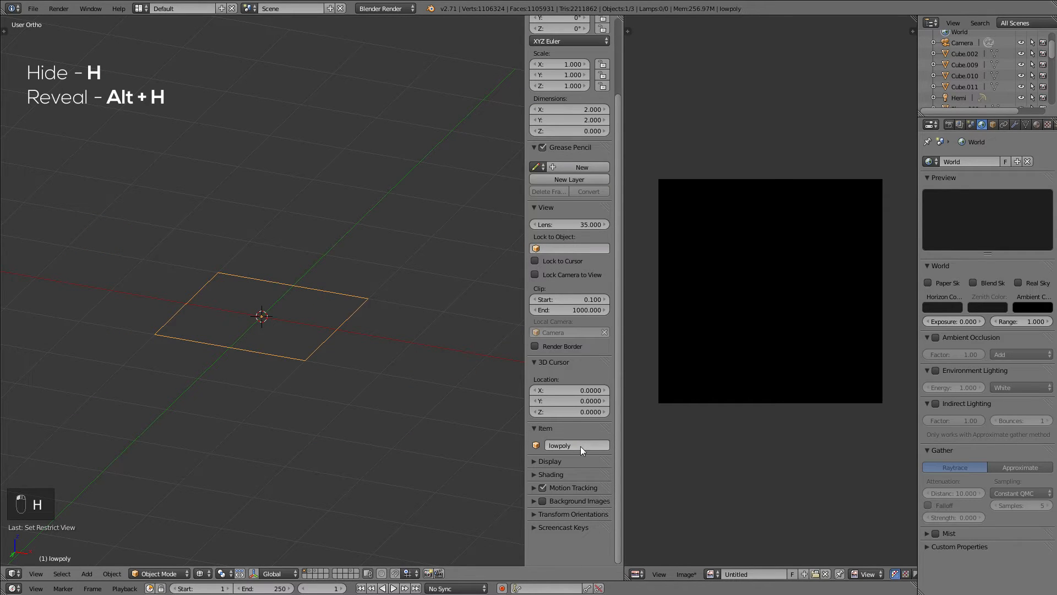
{"action": "key", "text": "alt+h"}
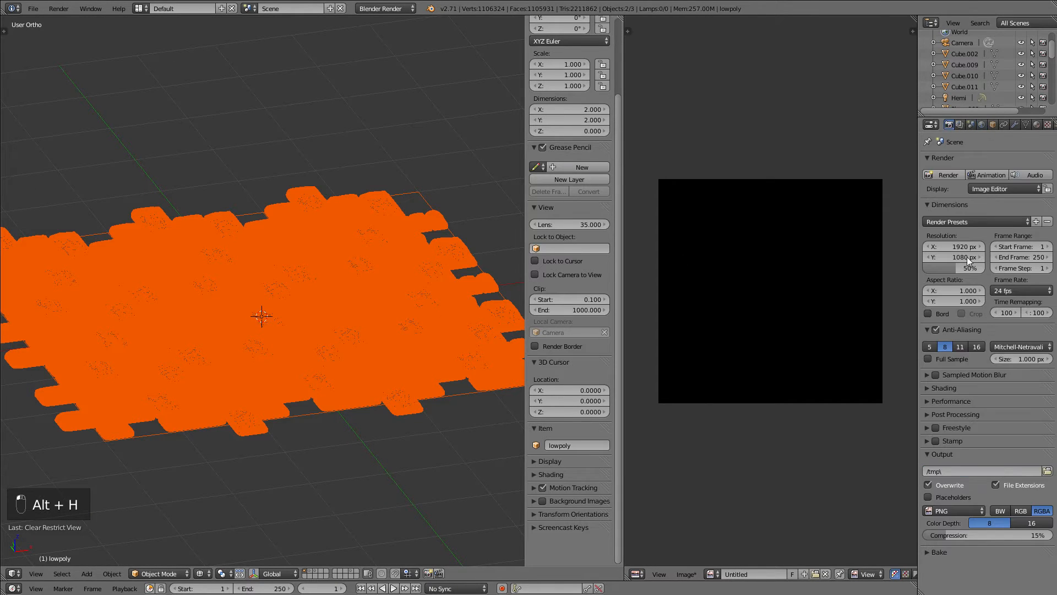
{"action": "mouse_move", "coordinate": [802, 324]}
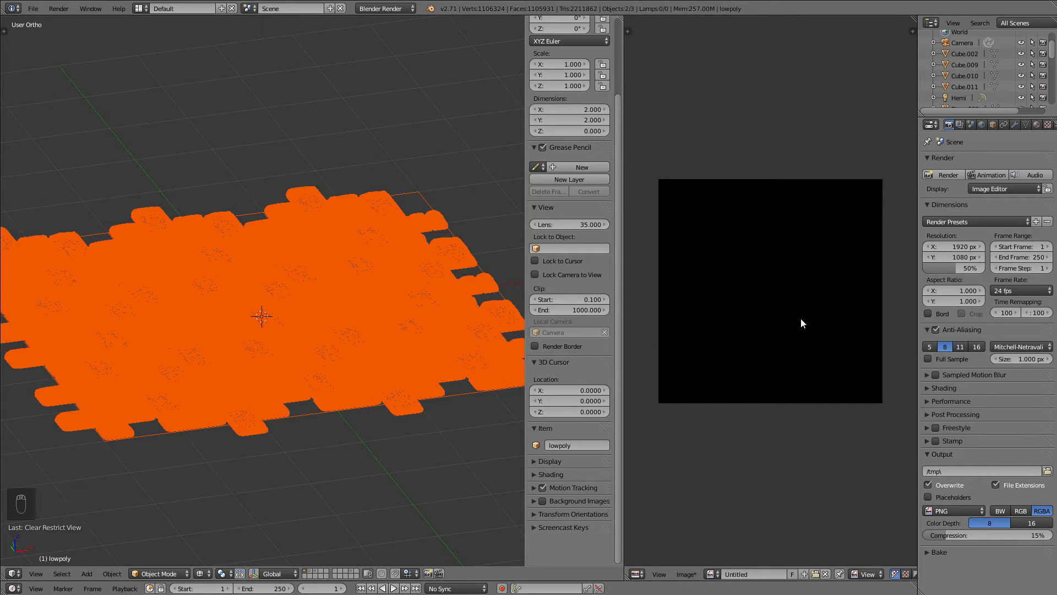
Keep Blender Render, set Bake Mode to Normals and enable Selected to Active.
{"action": "left_click", "coordinate": [385, 8]}
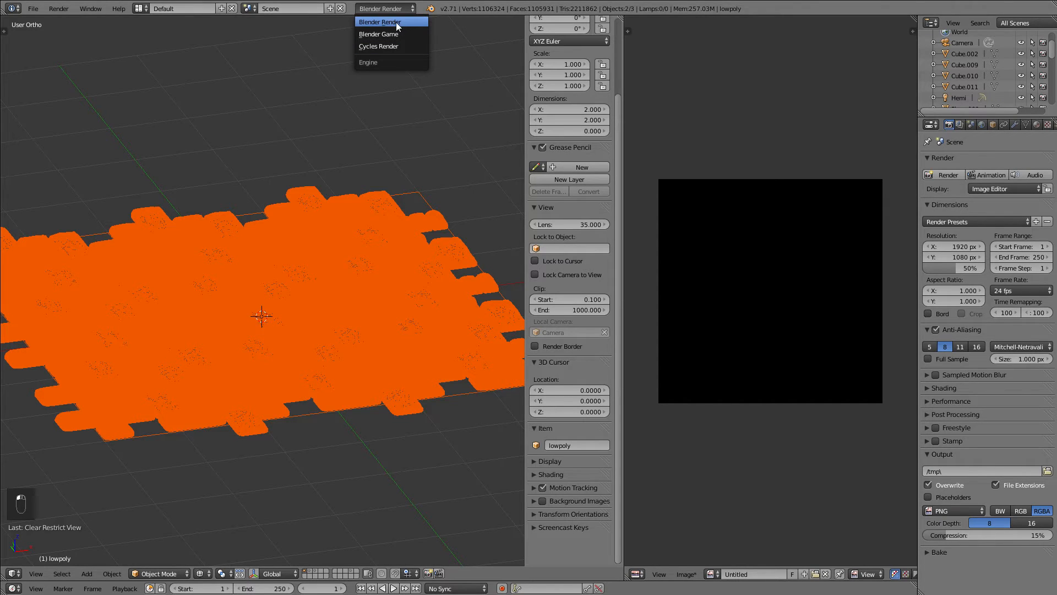
{"action": "left_click", "coordinate": [380, 22]}
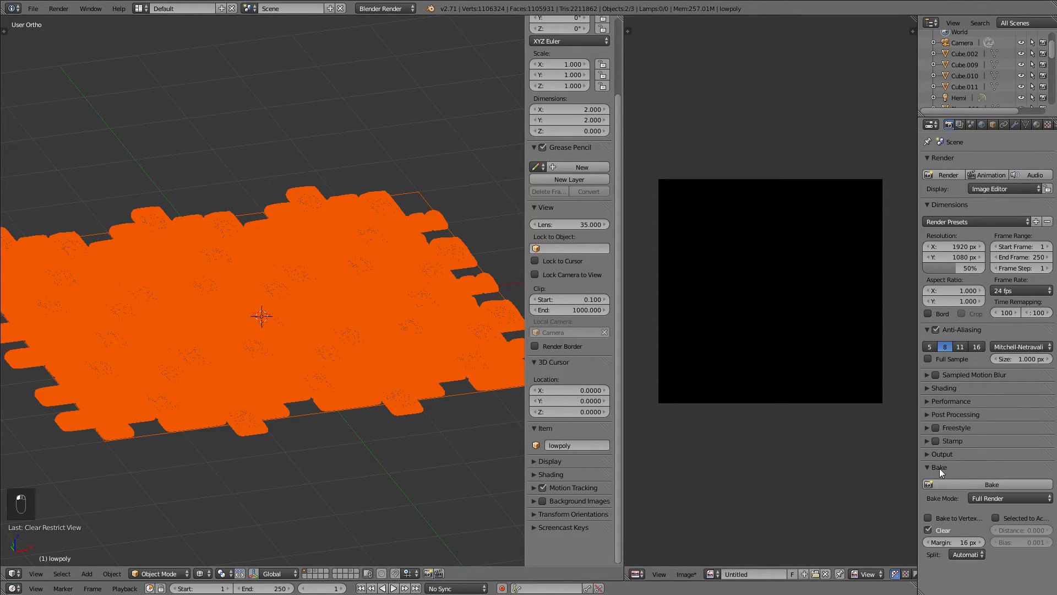
{"action": "left_click", "coordinate": [1010, 497]}
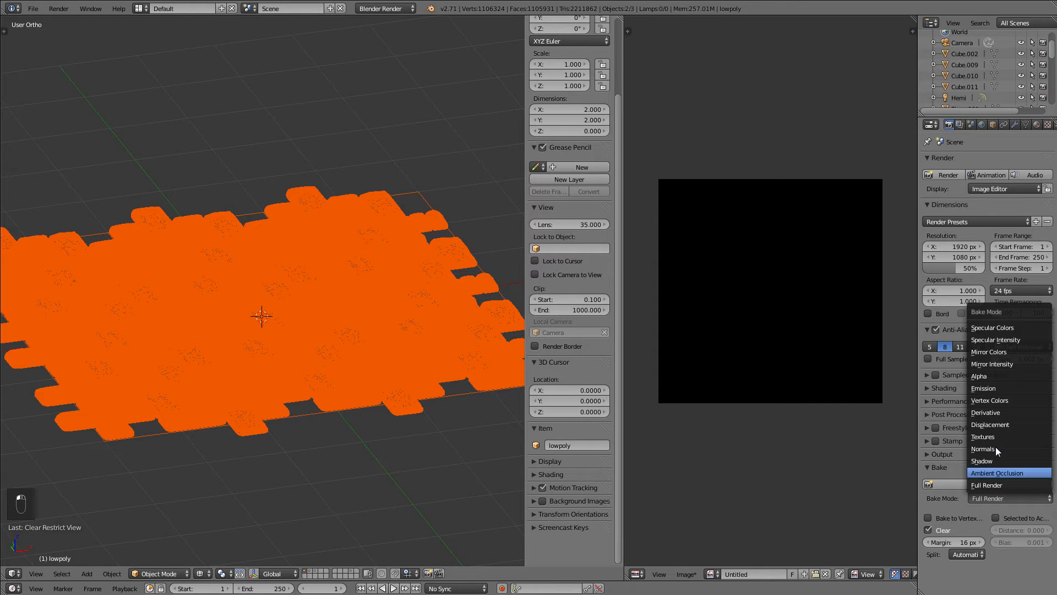
{"action": "left_click", "coordinate": [983, 448]}
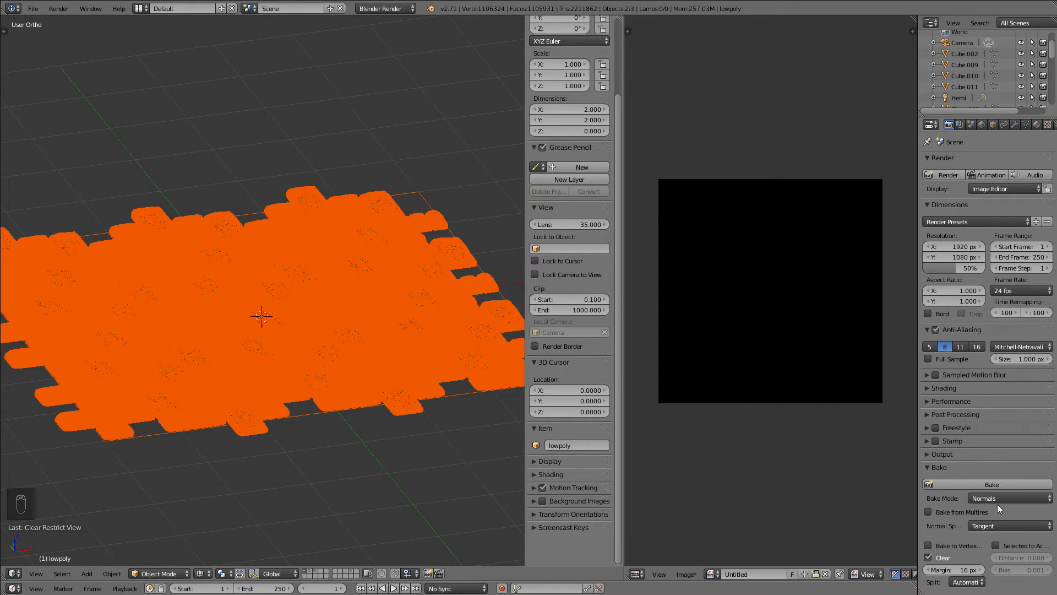
{"action": "left_click", "coordinate": [995, 545]}
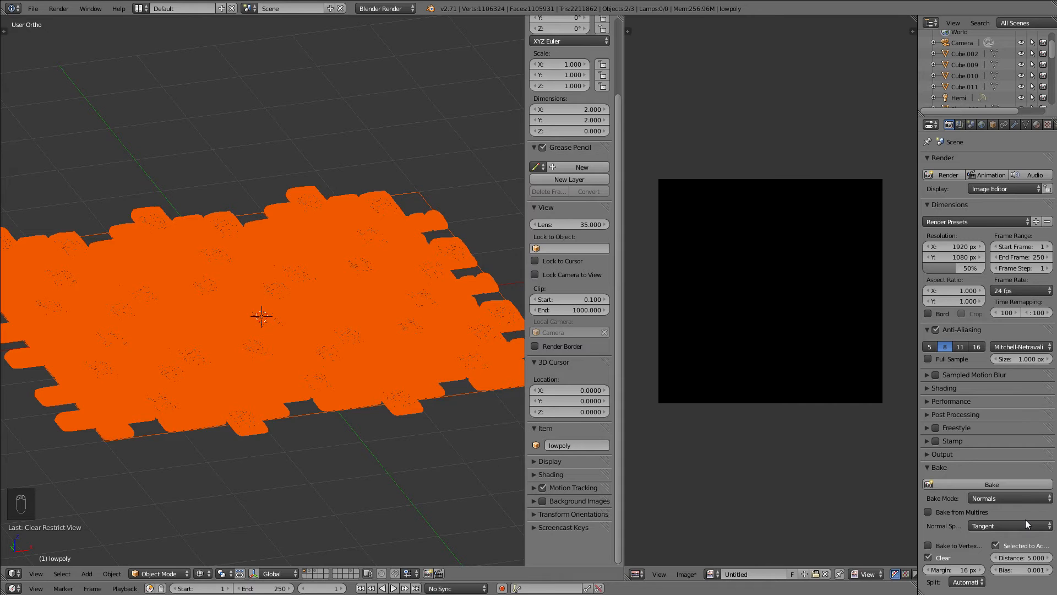
Raise the bake Bias to 1.000 and bake the normal map.
{"action": "left_click", "coordinate": [1025, 569]}
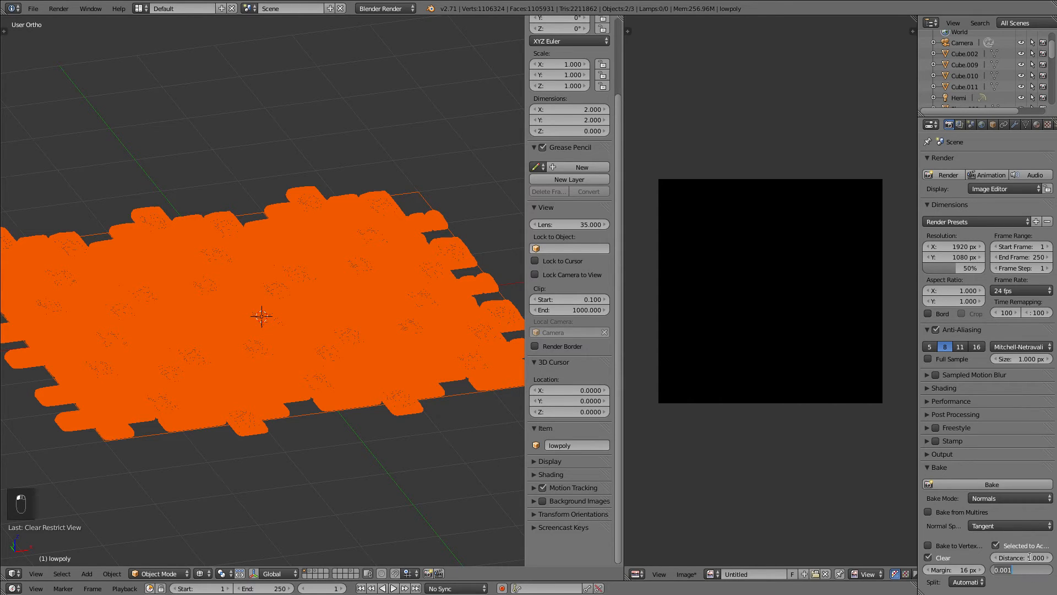
{"action": "left_click", "coordinate": [987, 484]}
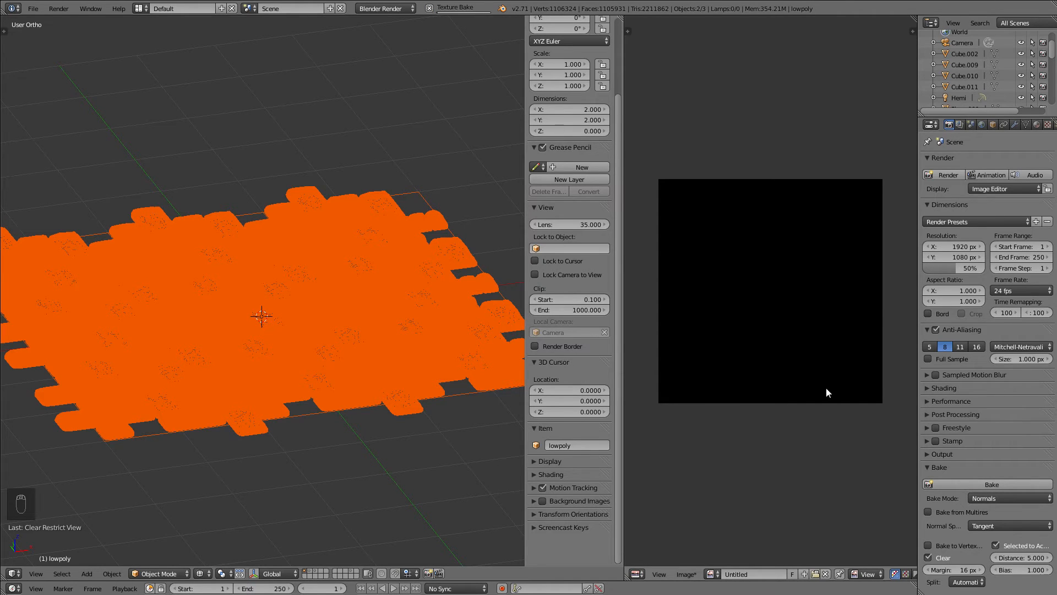
{"action": "mouse_move", "coordinate": [828, 440]}
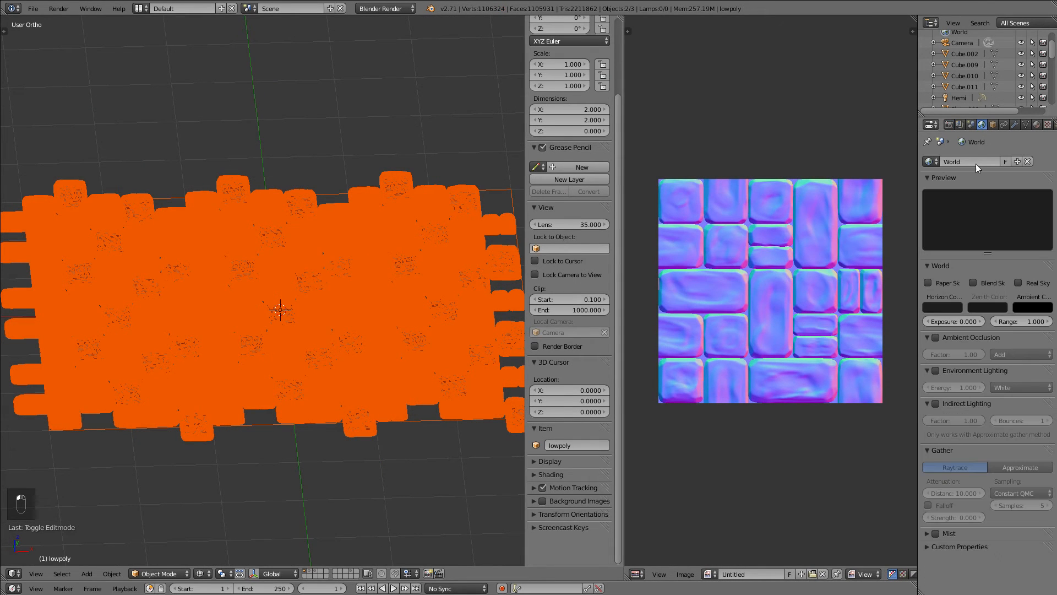
Return to Render properties and briefly check the plane's UVs in Edit Mode.
{"action": "left_click", "coordinate": [936, 337]}
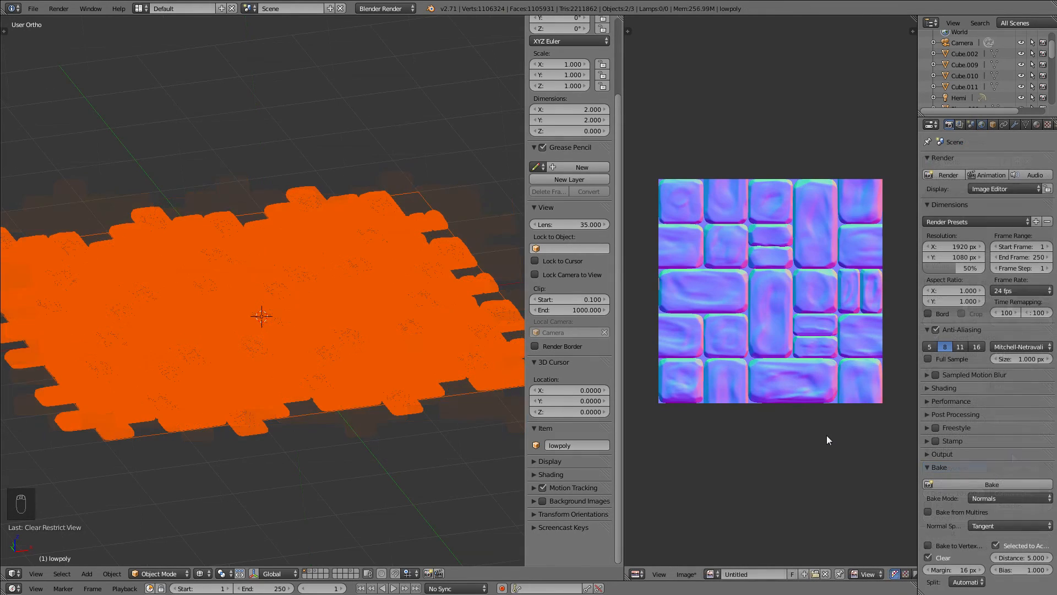
{"action": "key", "text": "Tab"}
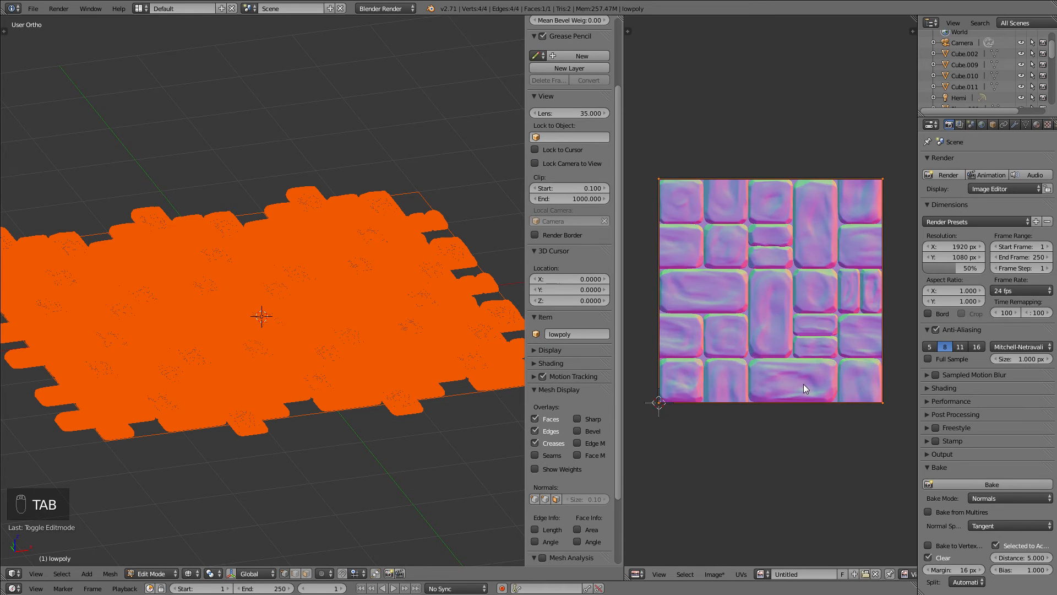
{"action": "key", "text": "Tab"}
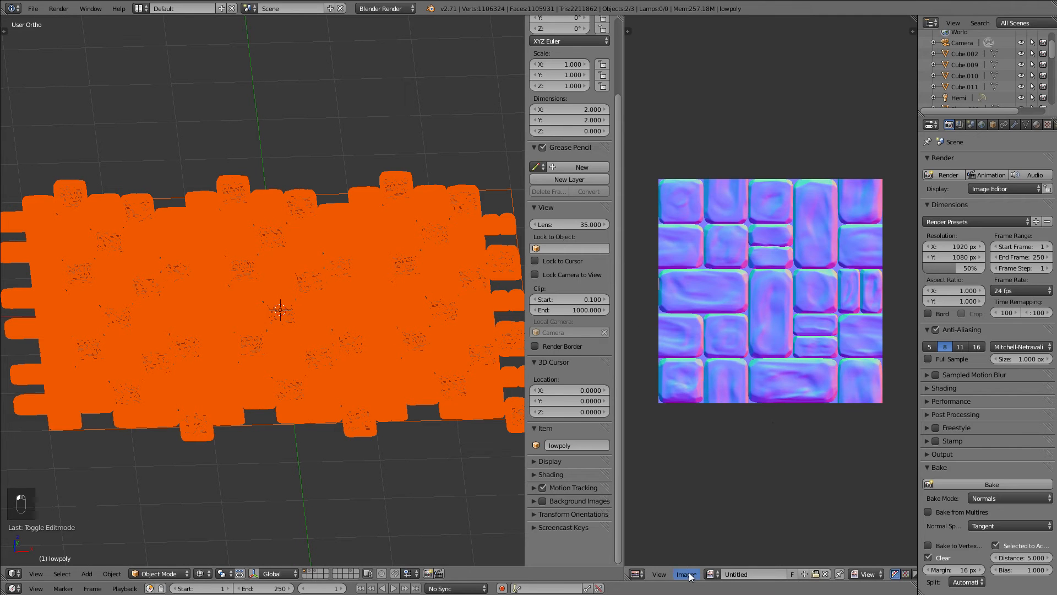
Switch the Bake Mode from Normals to Ambient Occlusion.
{"action": "left_click", "coordinate": [686, 574]}
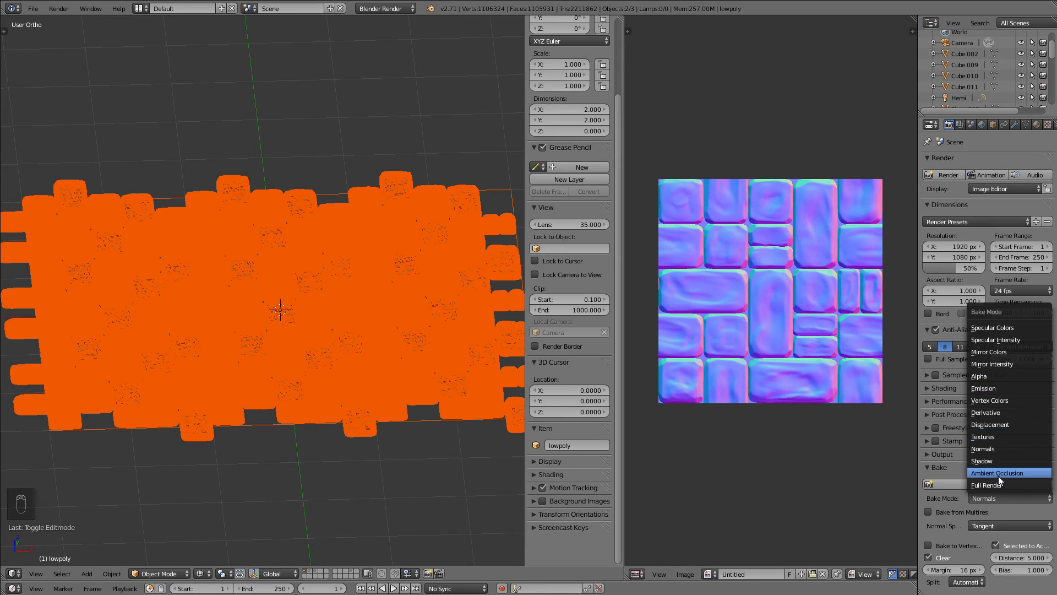
{"action": "left_click", "coordinate": [1001, 472]}
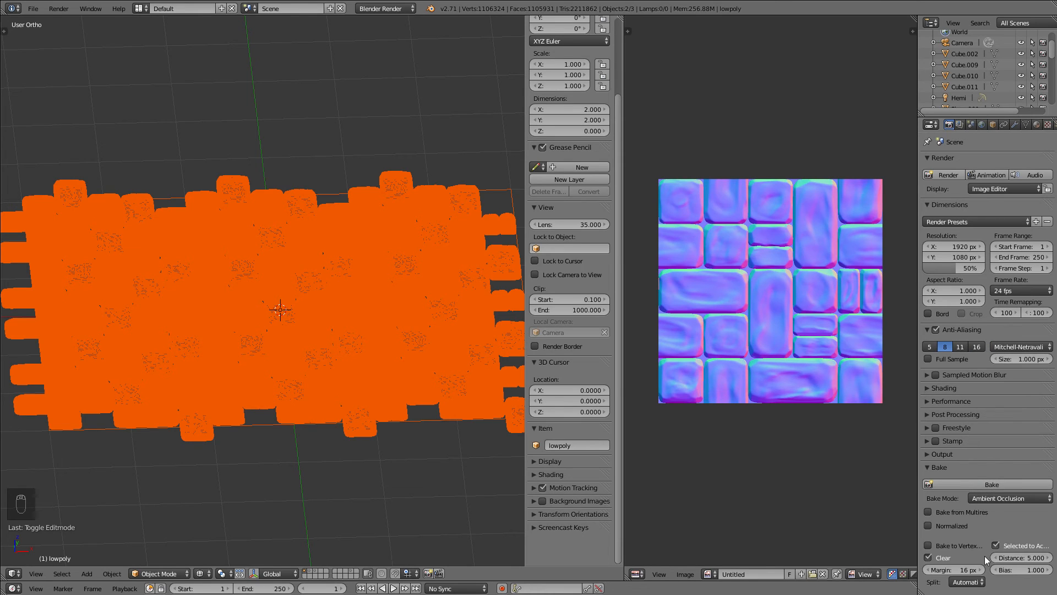